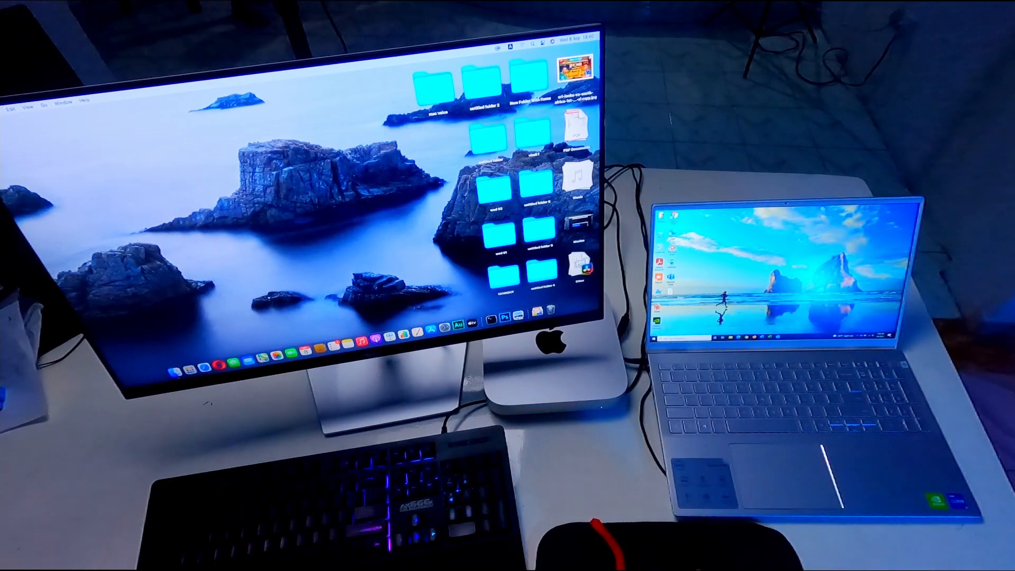
# Choose Shut down on Windows and confirm Shut Down on the Mac so both power off together.
pyautogui.click(7, 110)
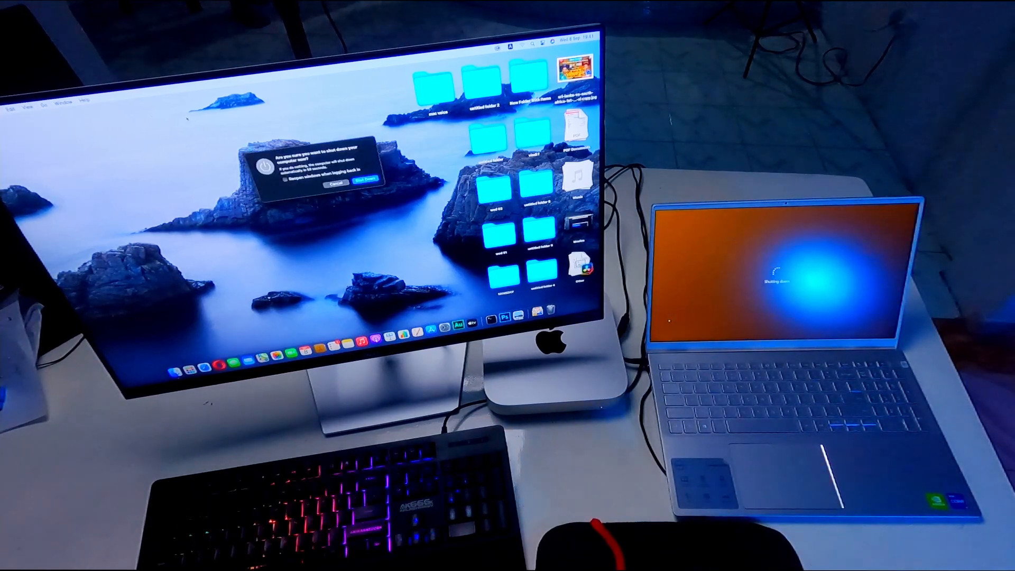
pyautogui.click(360, 182)
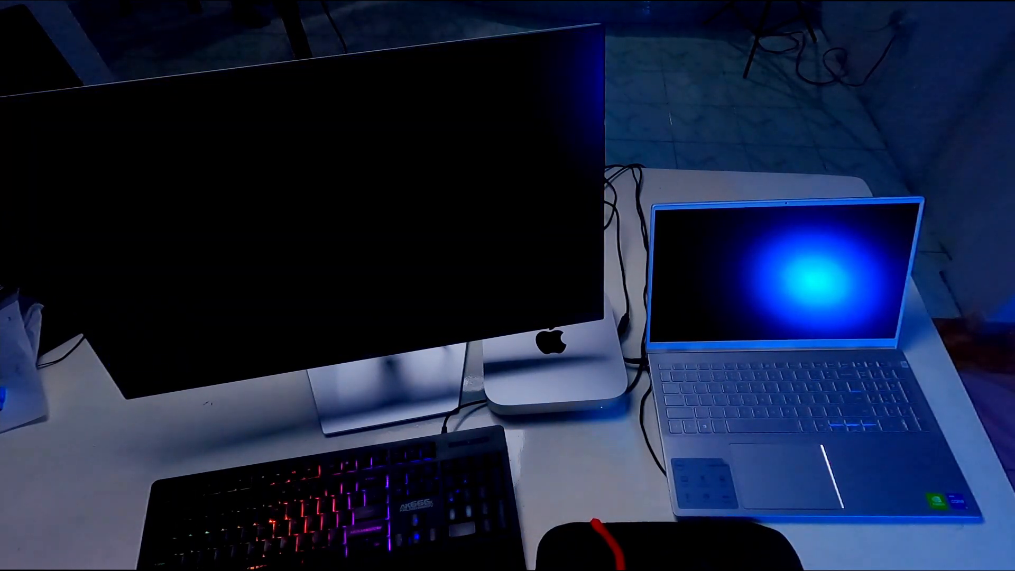